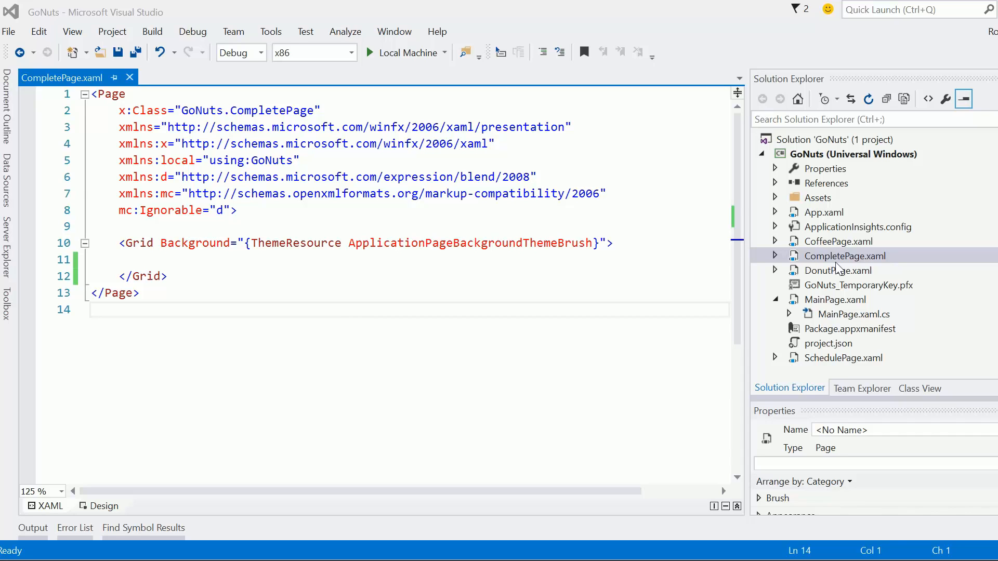
pyautogui.moveTo(812, 274)
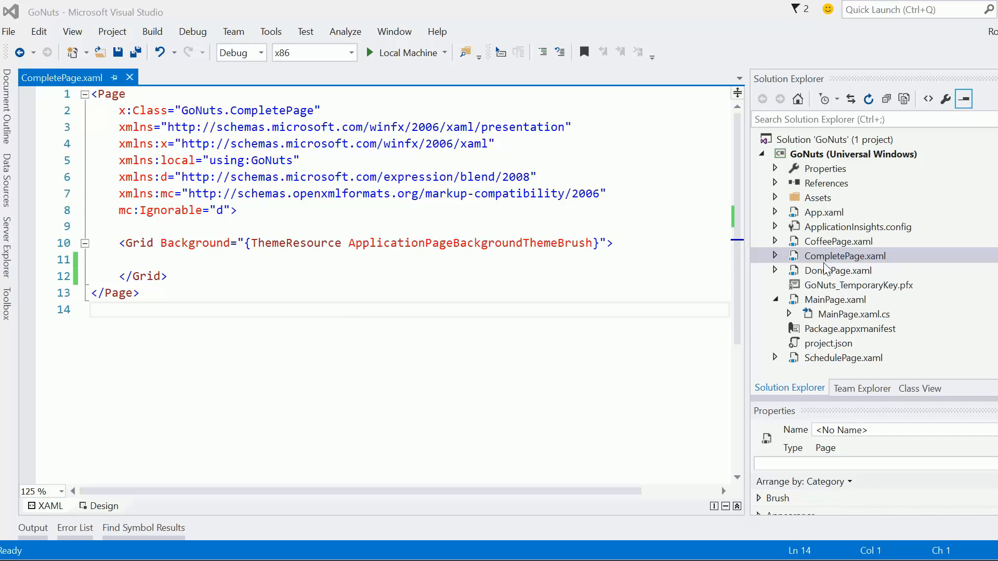
pyautogui.moveTo(821, 306)
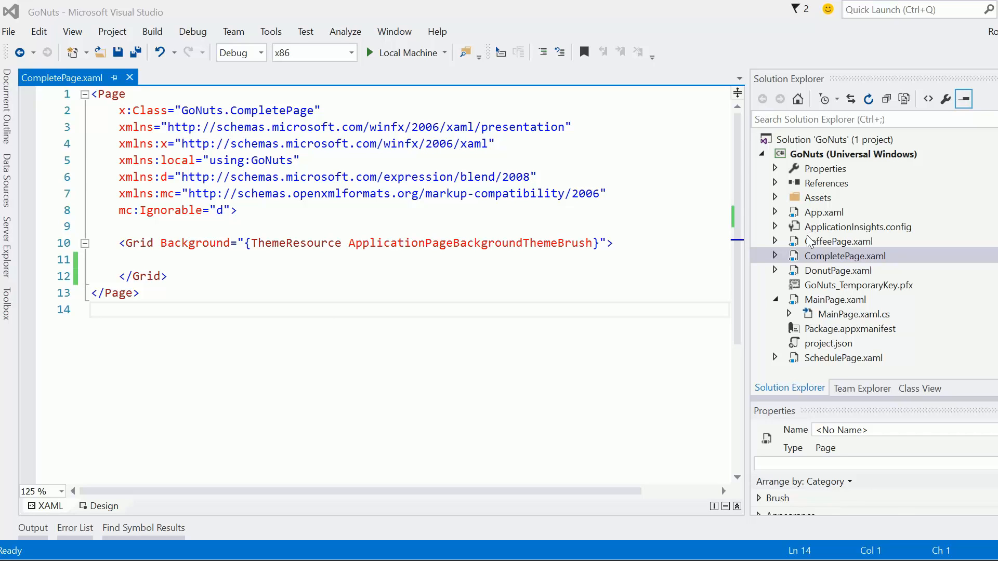
# Step: Open DonutPage.xaml from Solution Explorer for reference
pyautogui.click(837, 270)
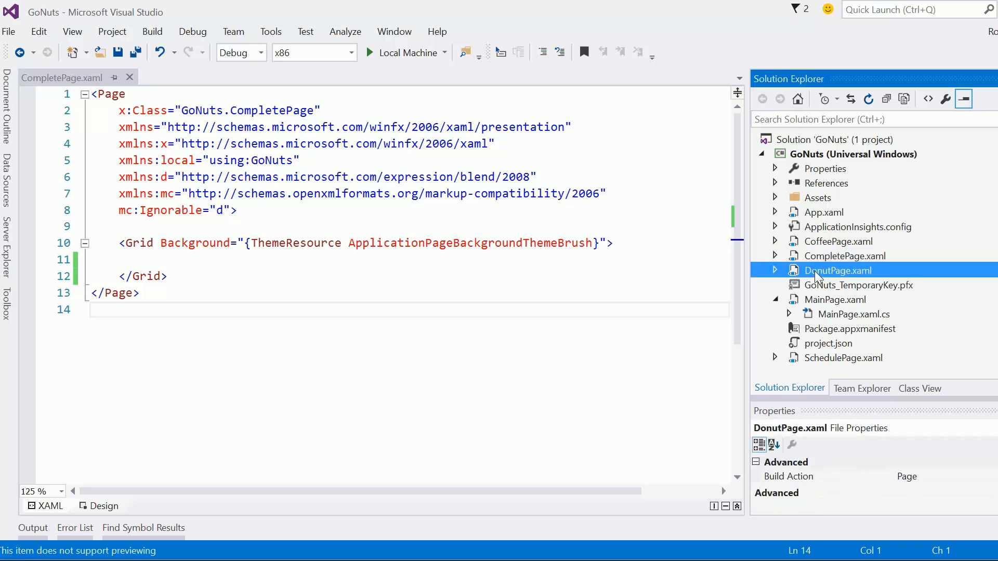
pyautogui.doubleClick(838, 270)
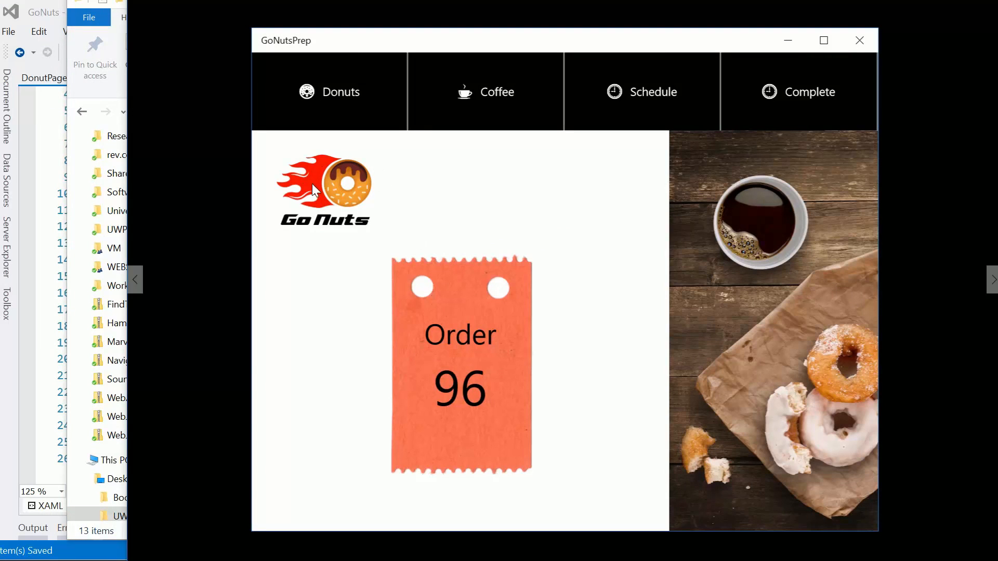
pyautogui.moveTo(312, 204)
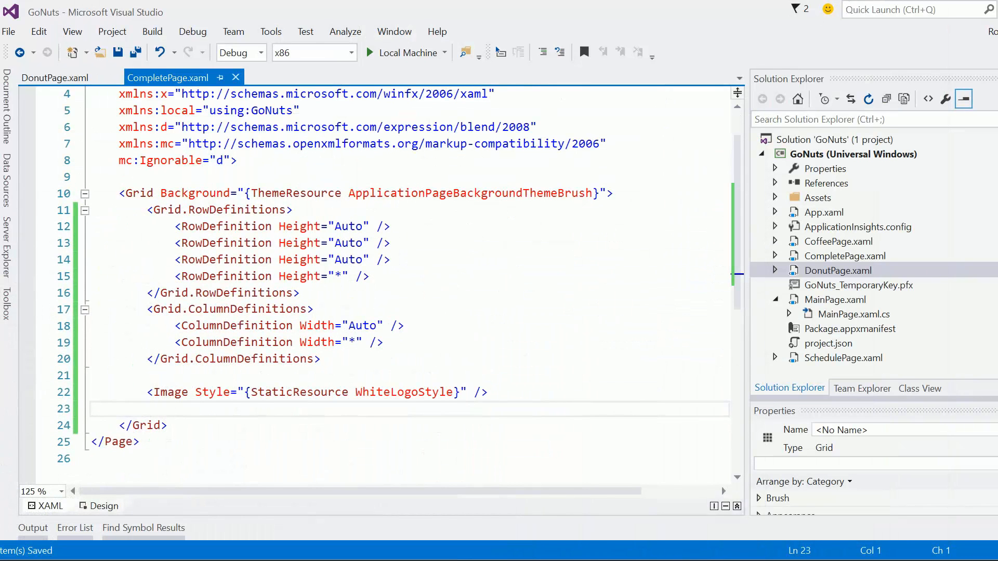
# Step: Set the logo Image's Source to "Assets/color-logo.png" using IntelliSense
pyautogui.click(425, 392)
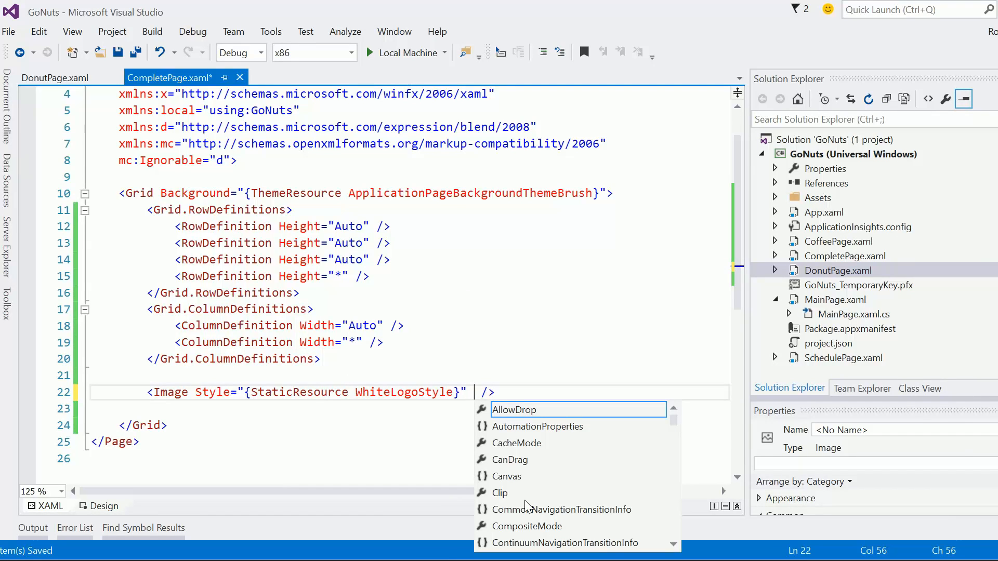
pyautogui.write('Source="')
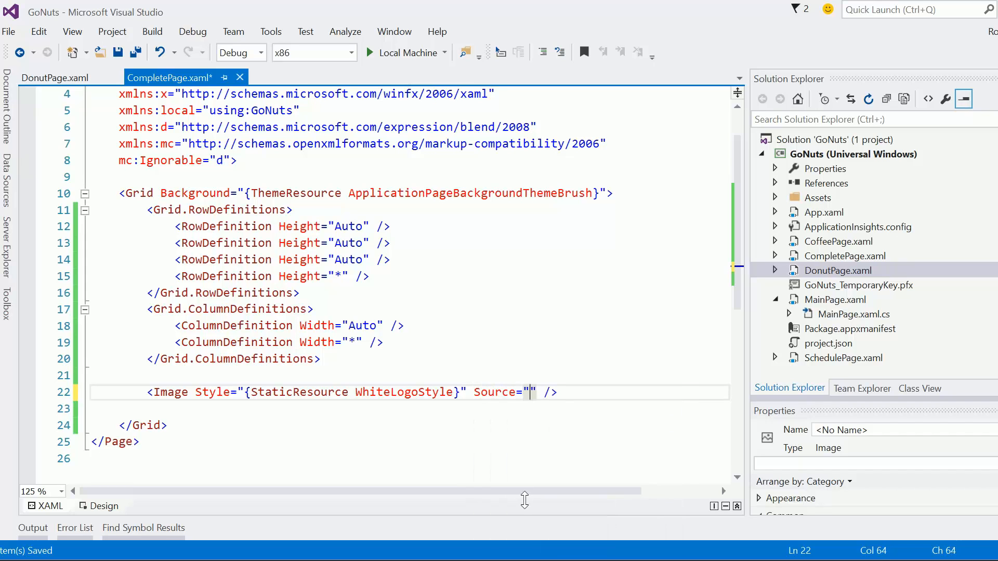
pyautogui.write('Assets/color-logo.p')
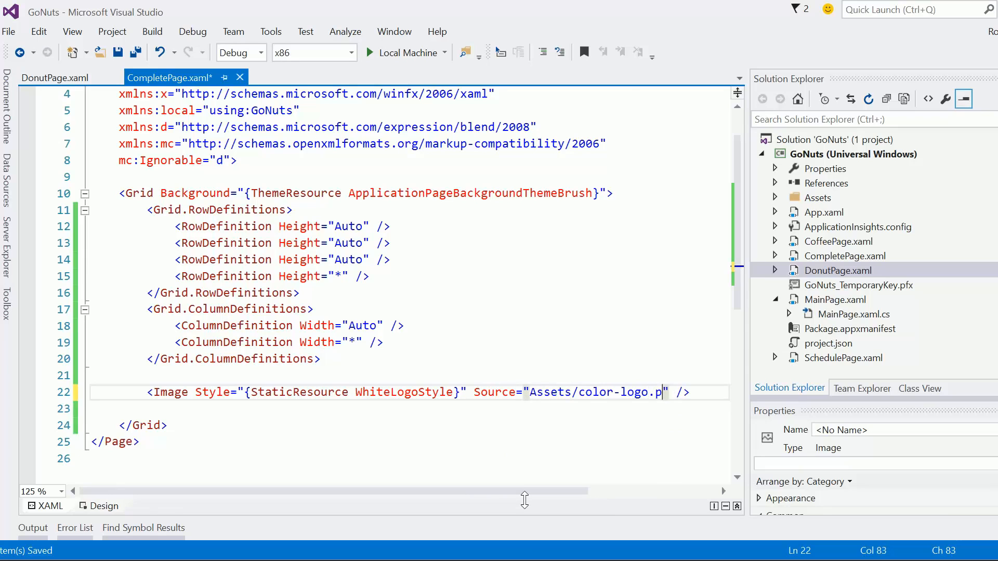
pyautogui.write('ng')
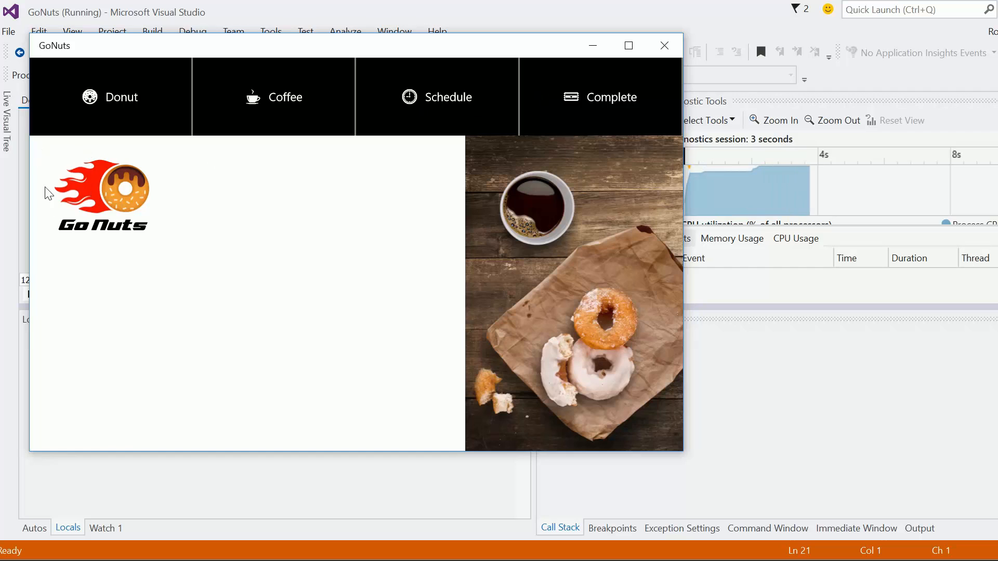
pyautogui.moveTo(275, 170)
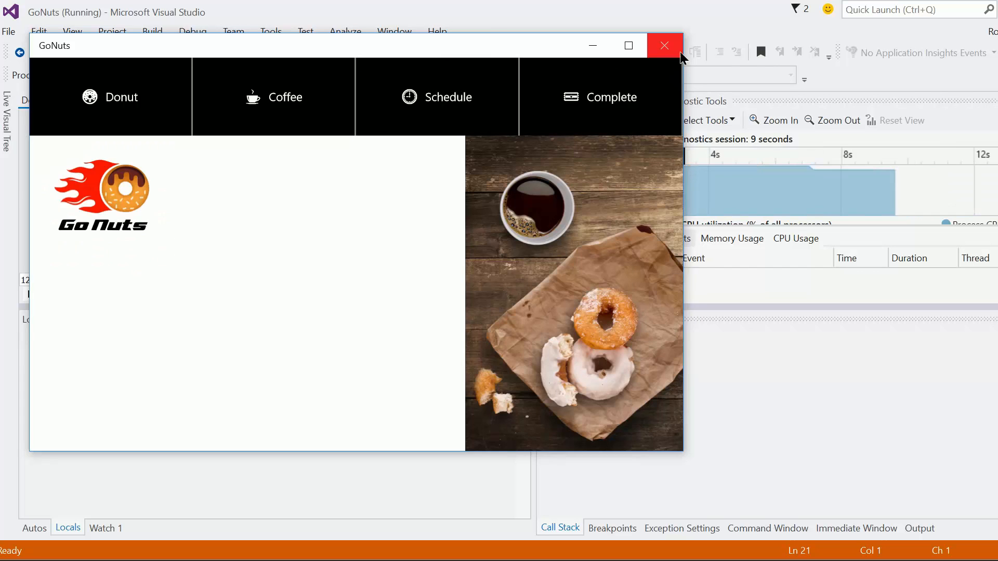
# Step: Close the running GoNuts window after checking the coloured logo
pyautogui.click(665, 46)
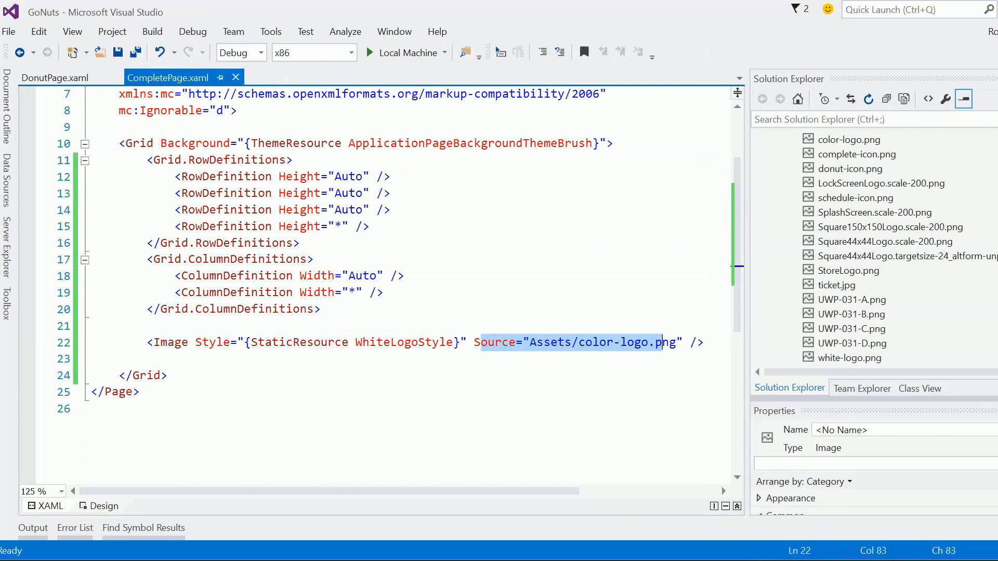
pyautogui.moveTo(654, 342)
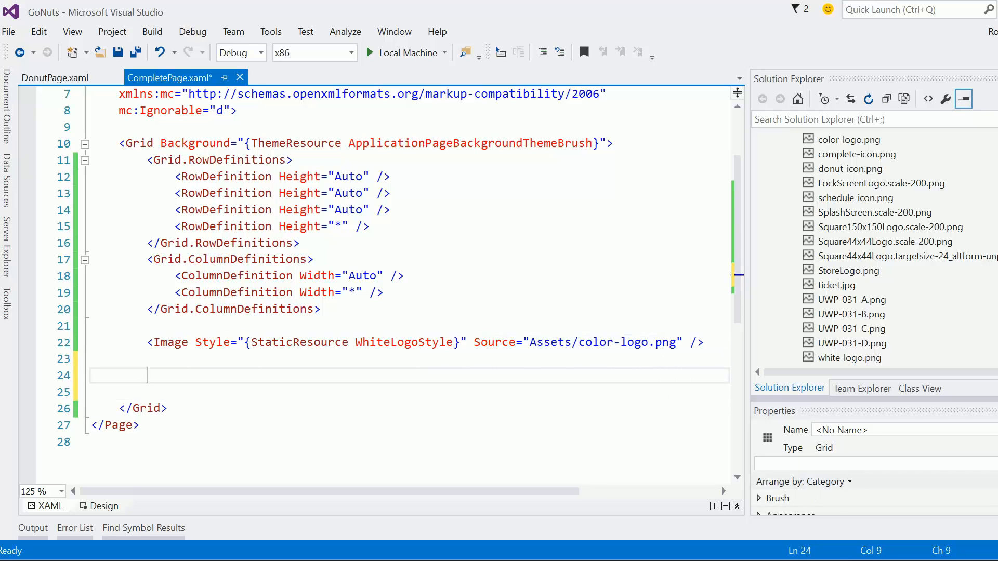
pyautogui.moveTo(667, 546)
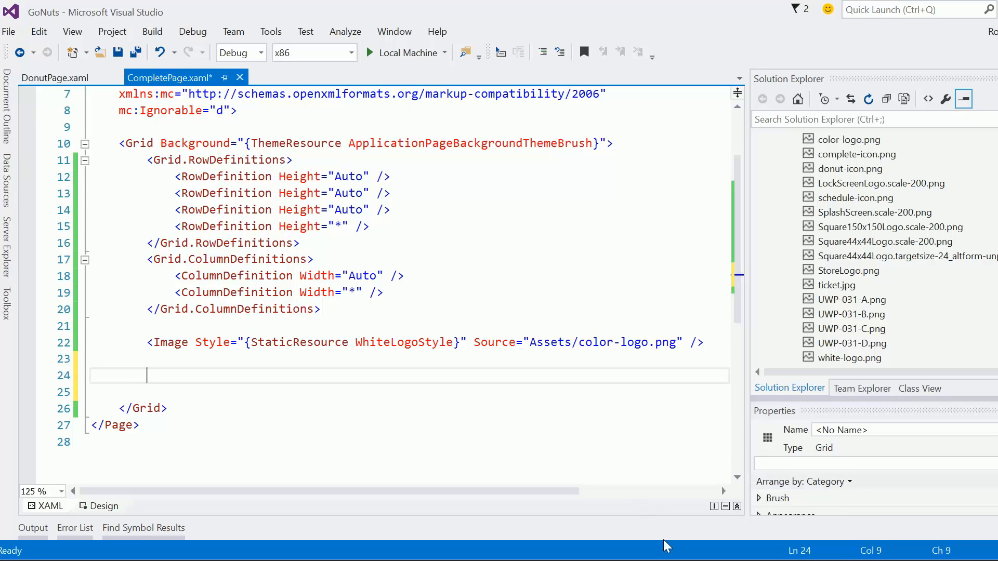
# Step: Switch to the GoNutsPrep reference app showing the Order 96 ticket
pyautogui.click(369, 52)
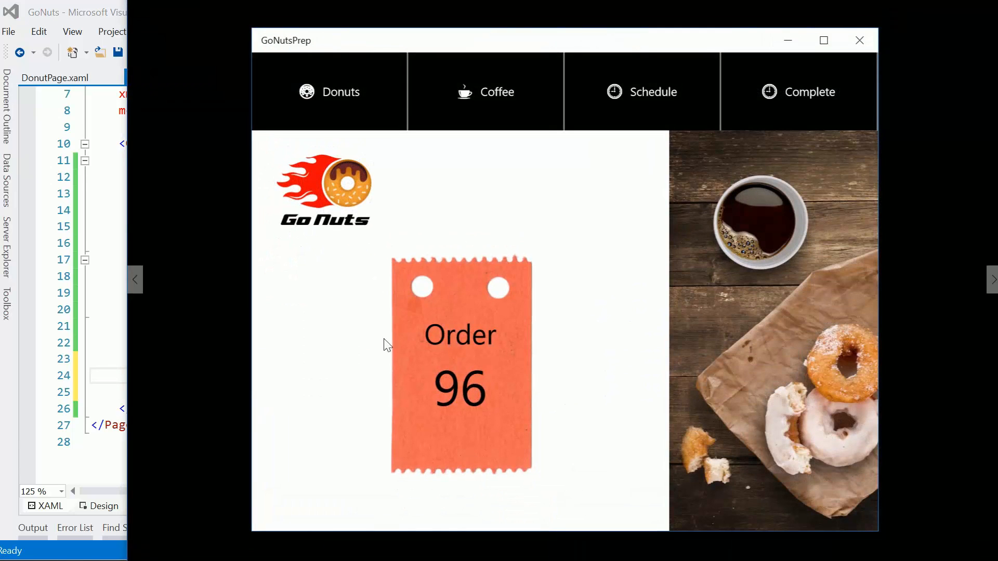
pyautogui.moveTo(746, 194)
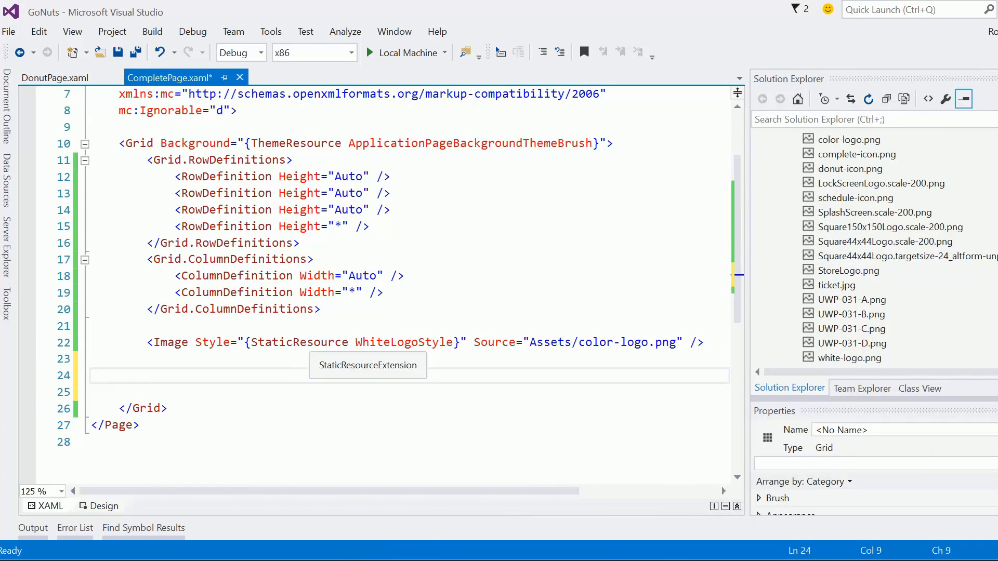
# Step: Start an Image in Grid.Row 1 and delete the last two RowDefinitions
pyautogui.write('<Image')
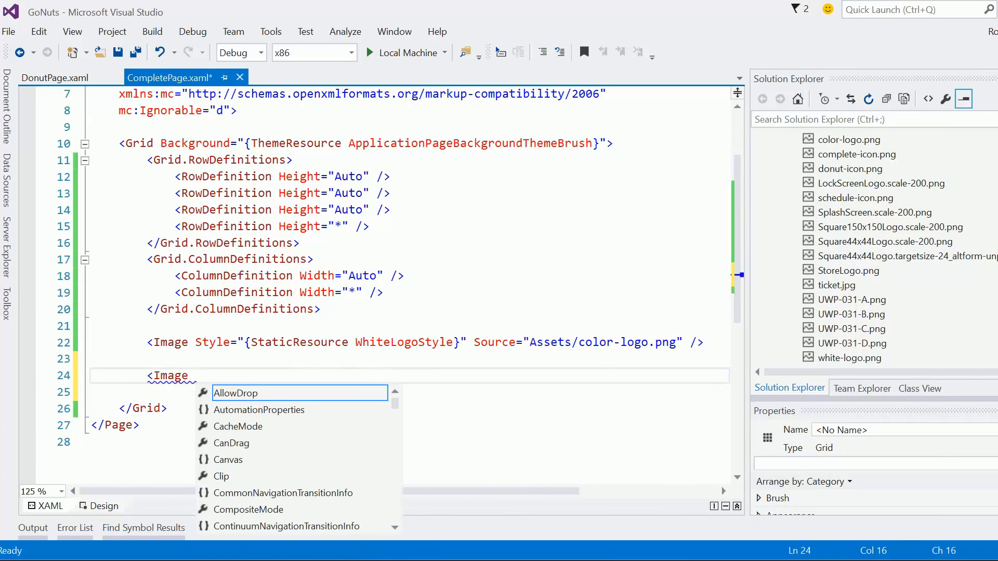
pyautogui.write('Grid.Row')
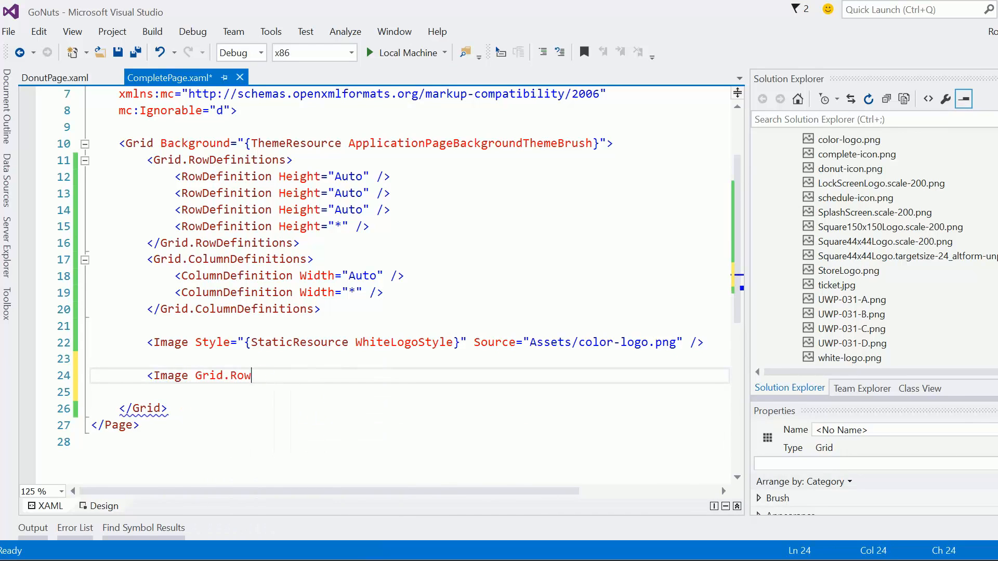
pyautogui.write('="1"')
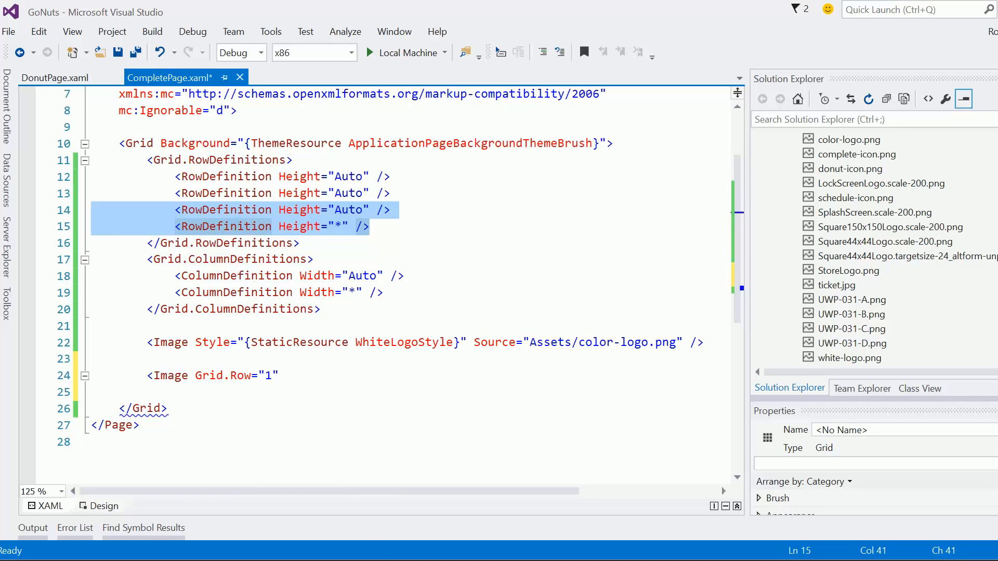
pyautogui.press('Delete')
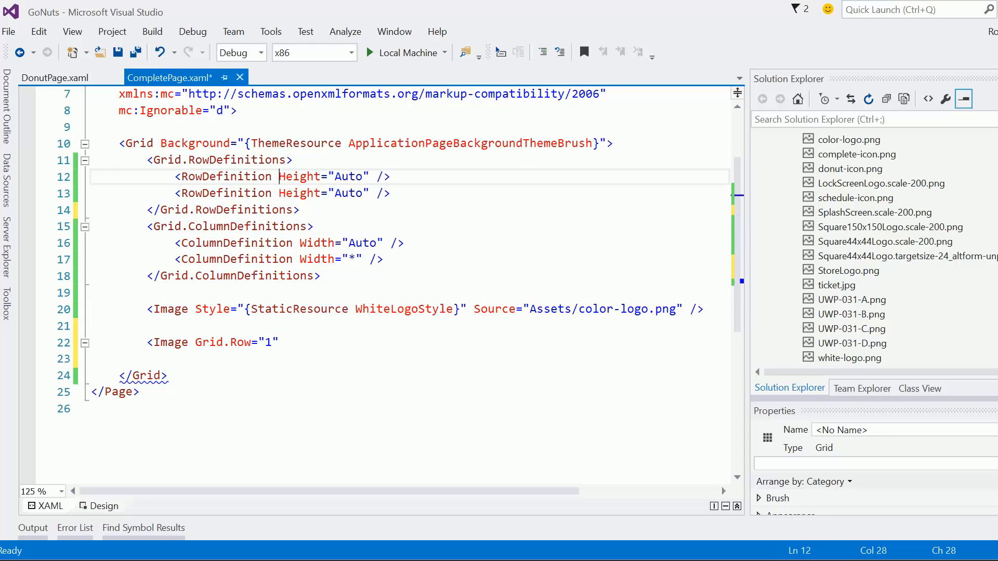
pyautogui.moveTo(151, 309); pyautogui.dragTo(349, 309)
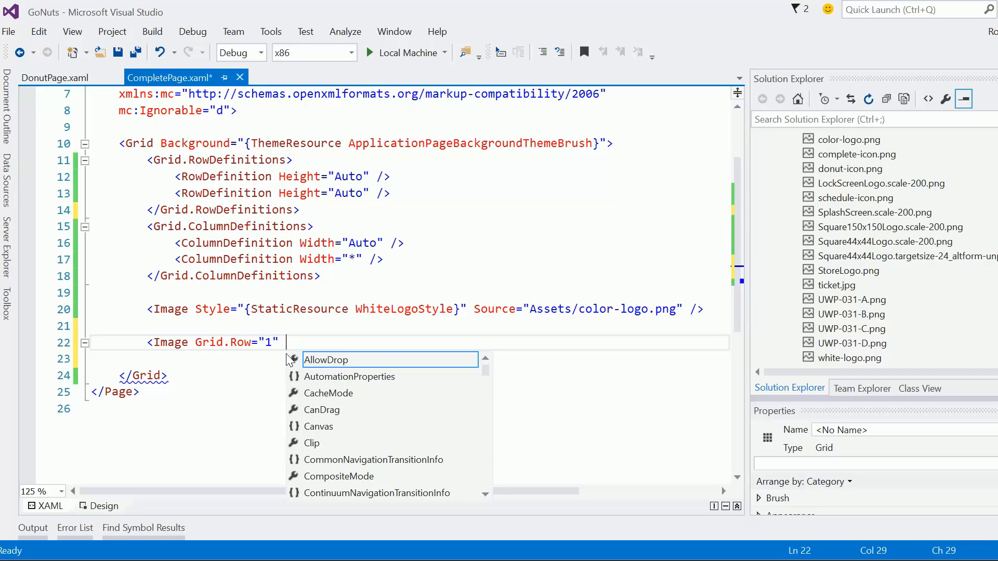
# Step: Give the image Source "Assets/ticket.jpg", centred vertically and horizontally
pyautogui.write('Source="Assets/ti')
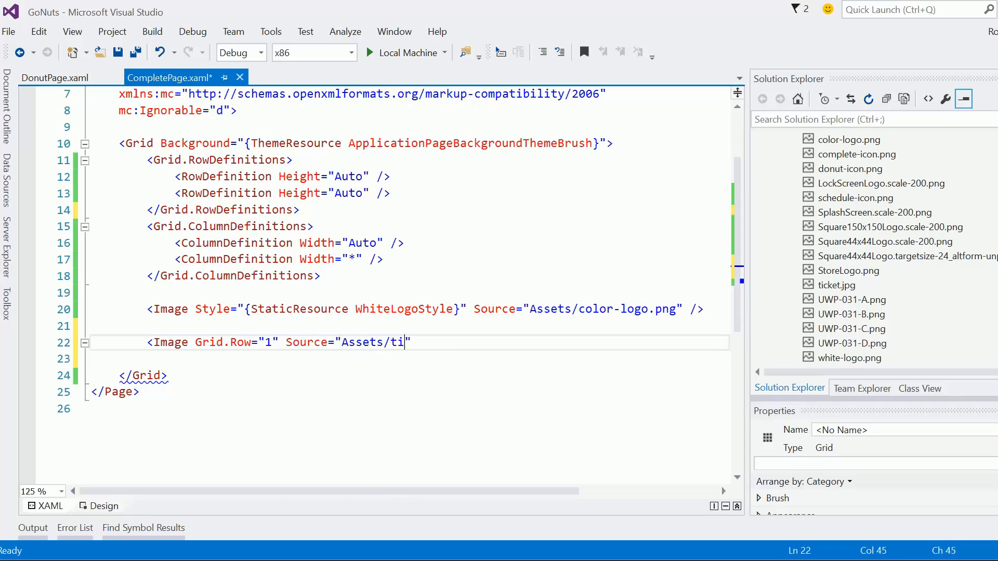
pyautogui.write('cket.jpg')
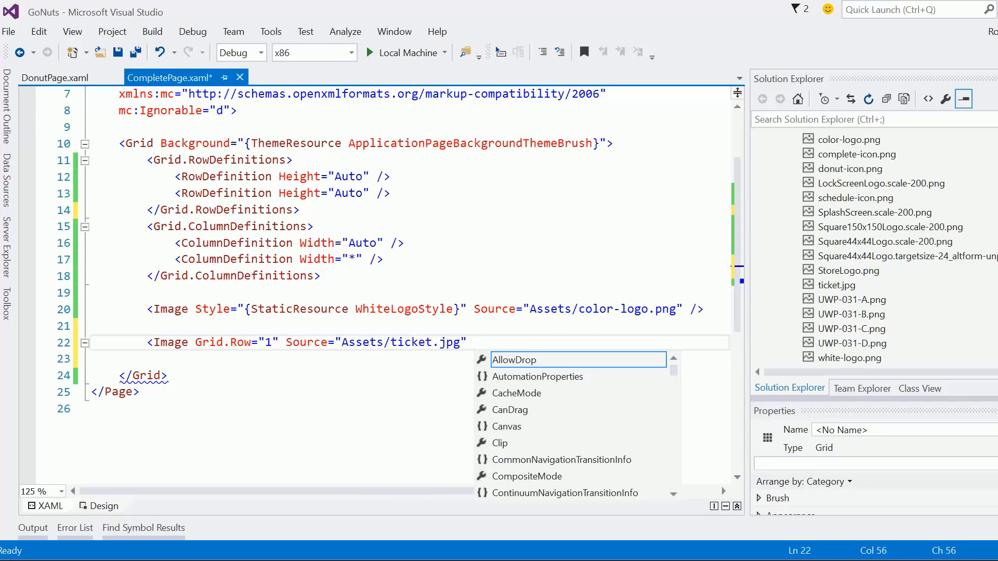
pyautogui.write('erticalAlignment="Center')
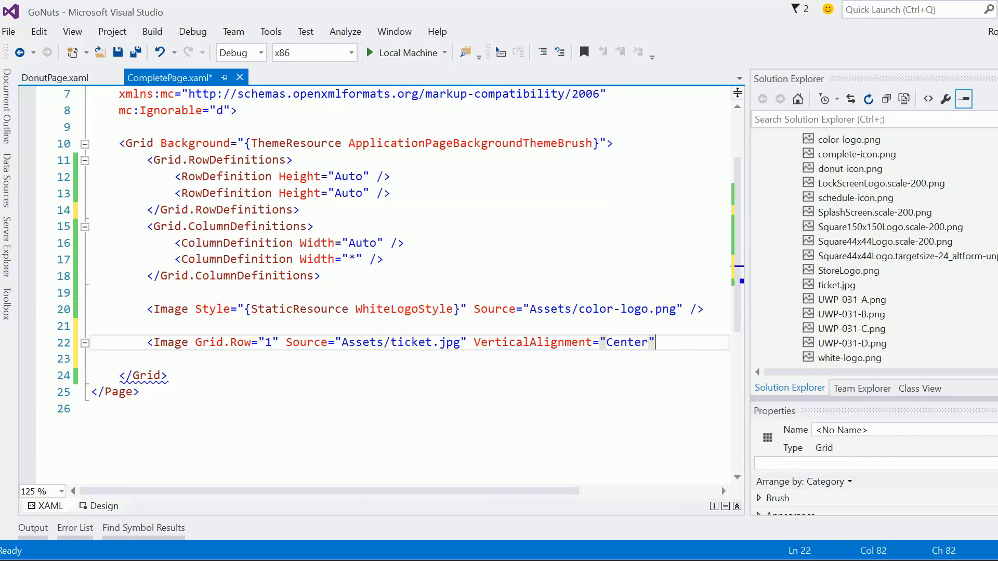
pyautogui.write('HorizontalAlignment="Center')
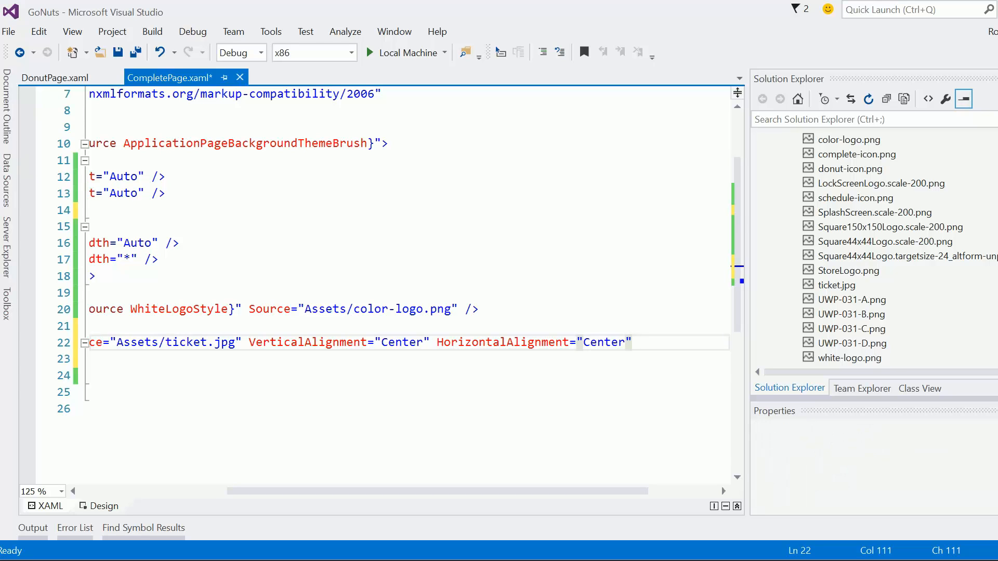
pyautogui.write('/')
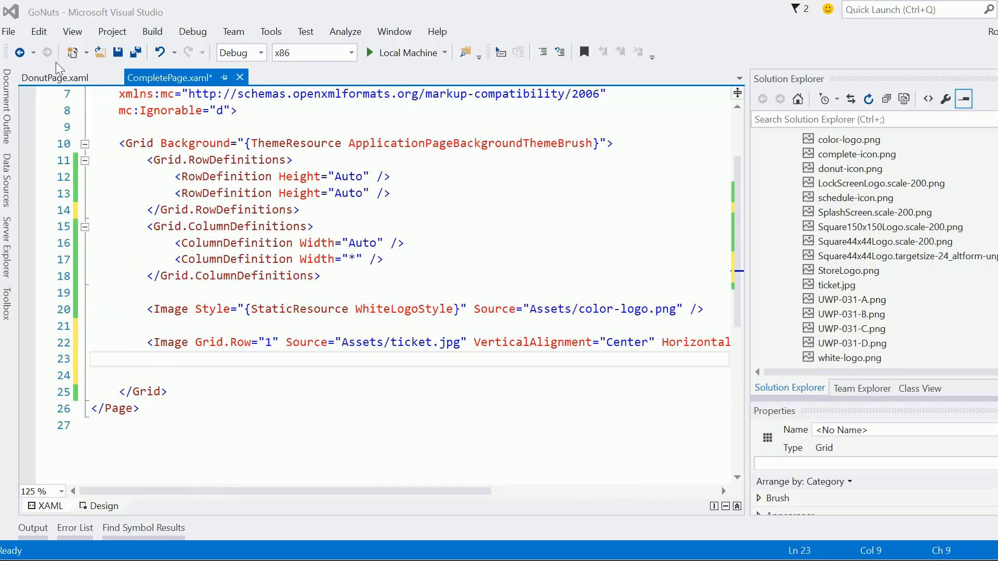
# Step: Add a StackPanel with TextBlocks reading "Order" and "96"
pyautogui.write('<!---->')
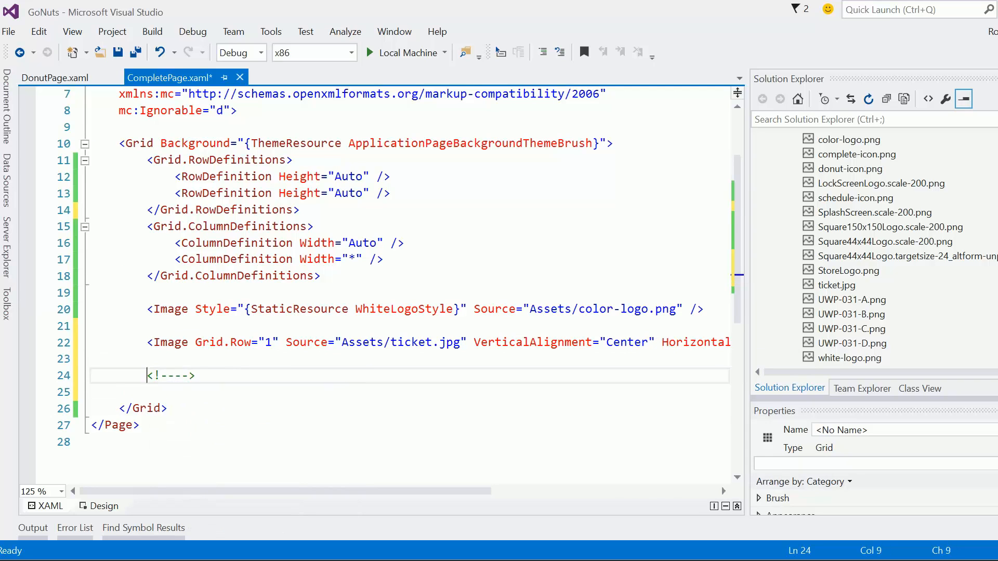
pyautogui.write('<StackPanel')
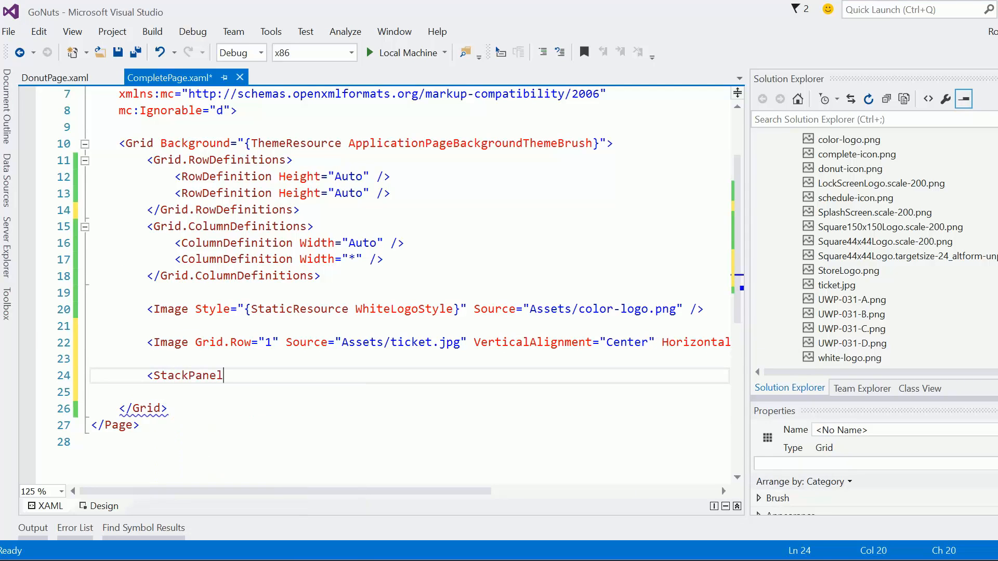
pyautogui.write('>')
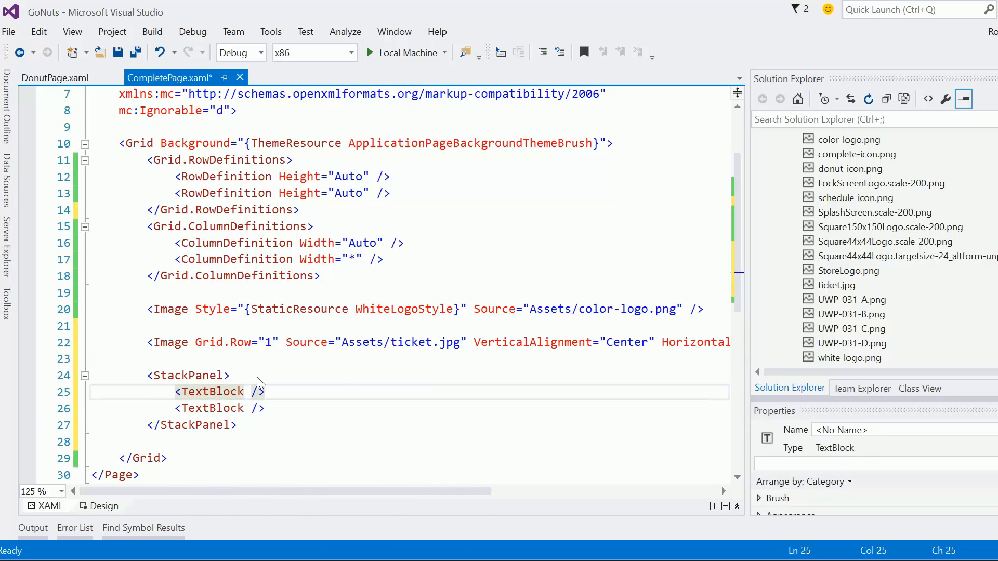
pyautogui.write('Text="O')
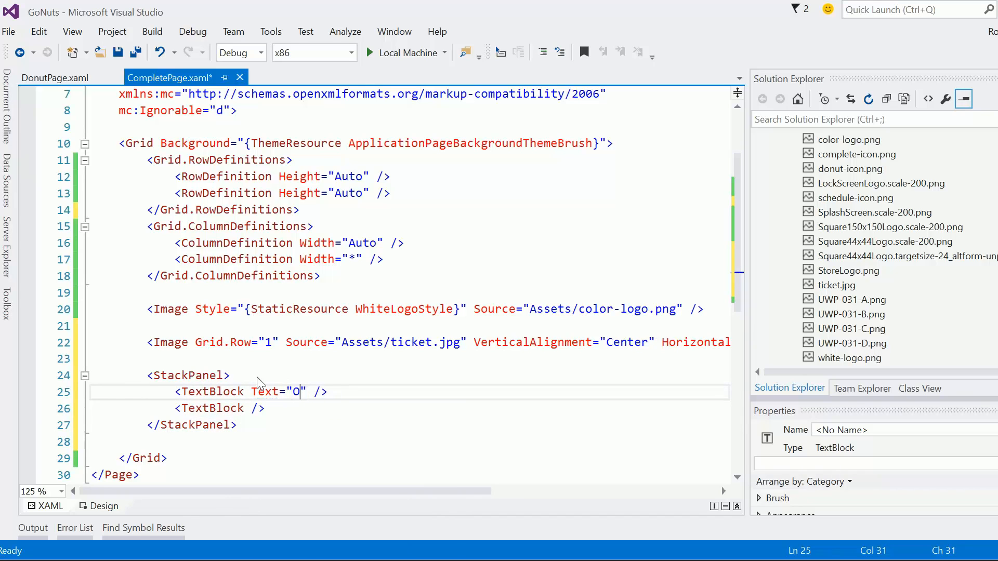
pyautogui.write('rder" />')
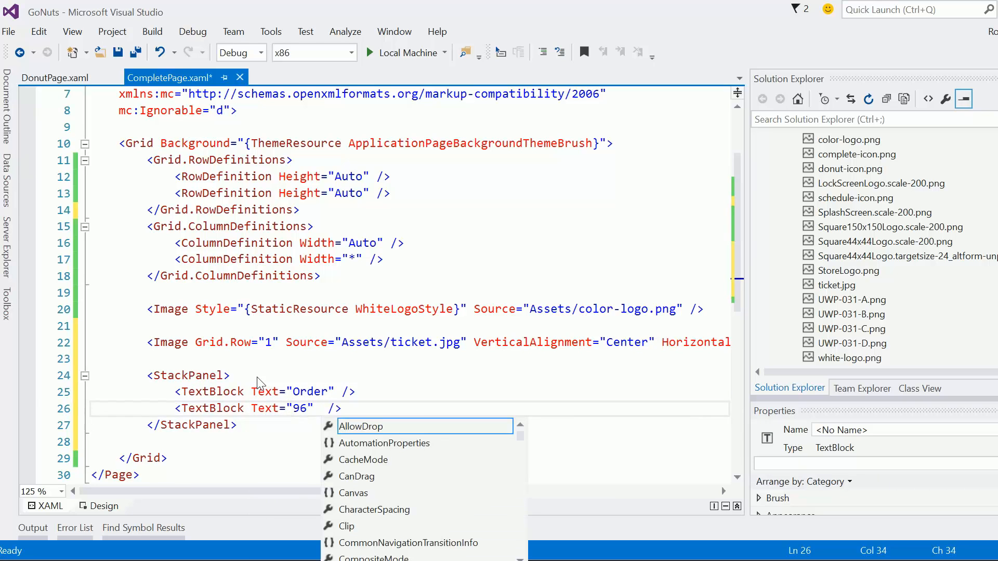
# Step: Set FontSize 36 with horizontal centering on Order, and 64 with vertical centering on 96
pyautogui.write('FontFamily=""')
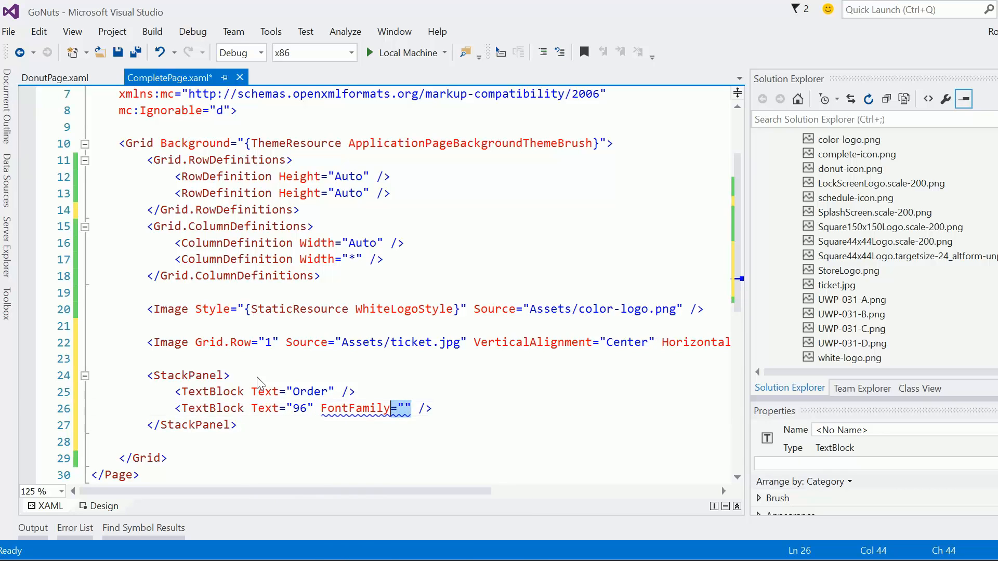
pyautogui.write('FontSize')
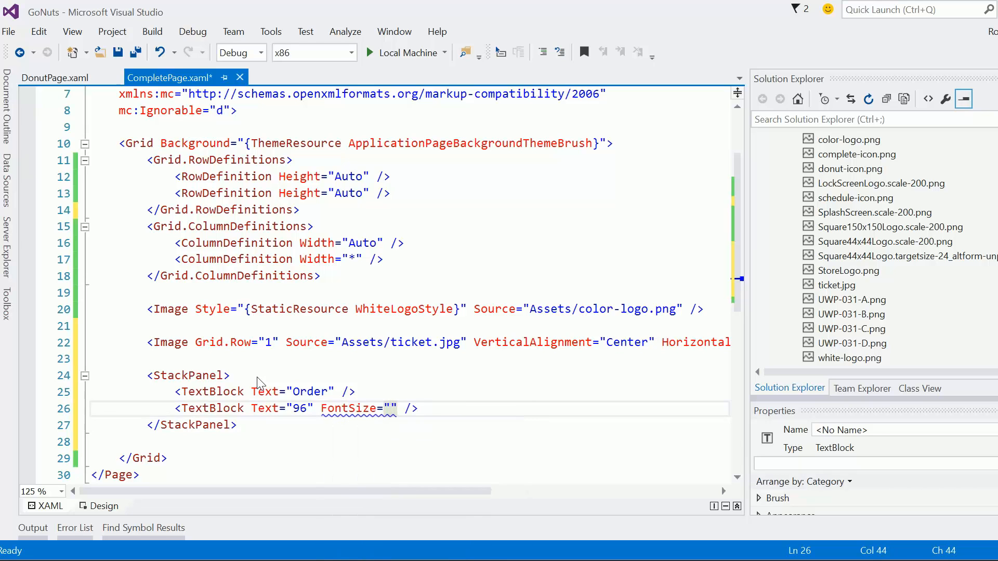
pyautogui.write('64')
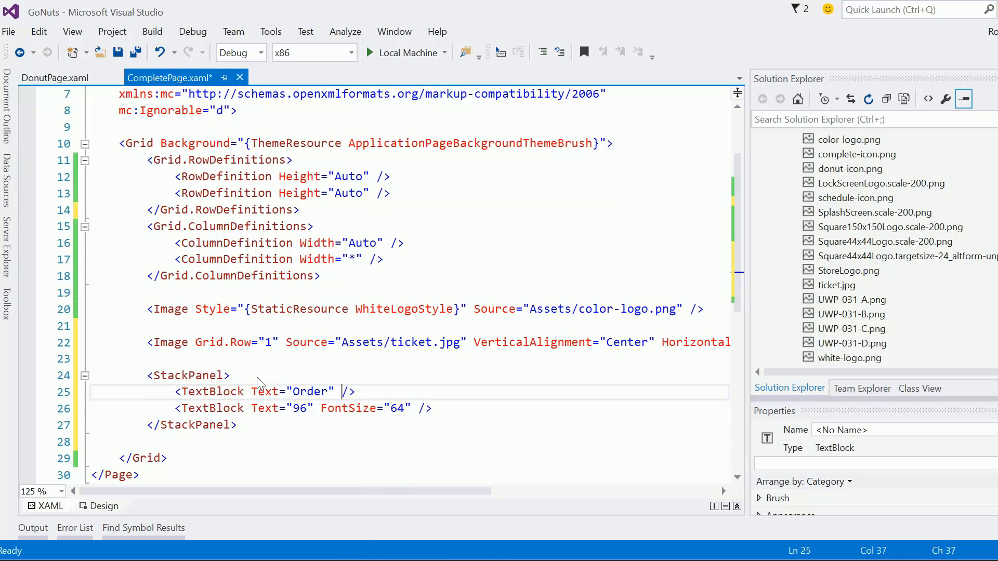
pyautogui.write('Fonts')
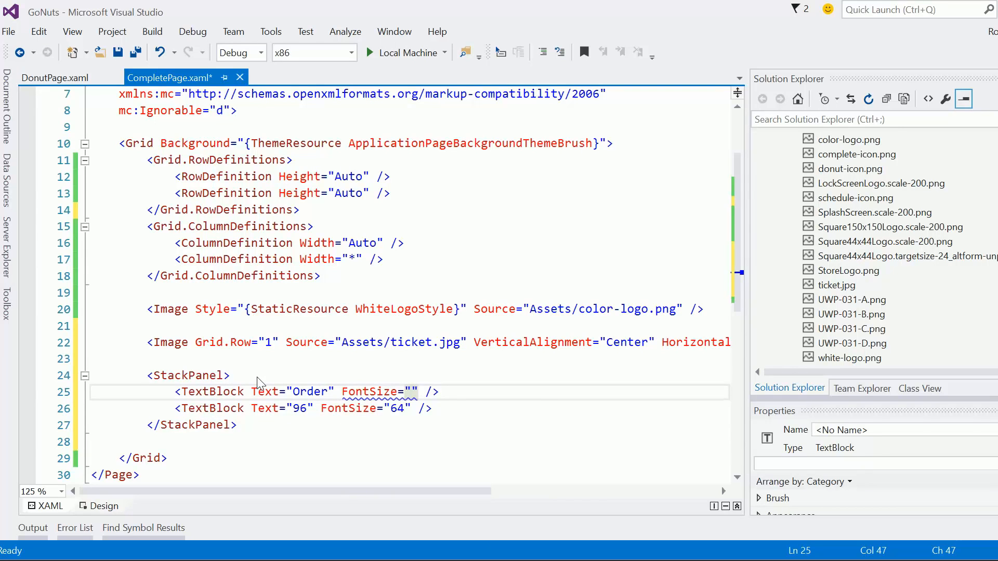
pyautogui.write('36')
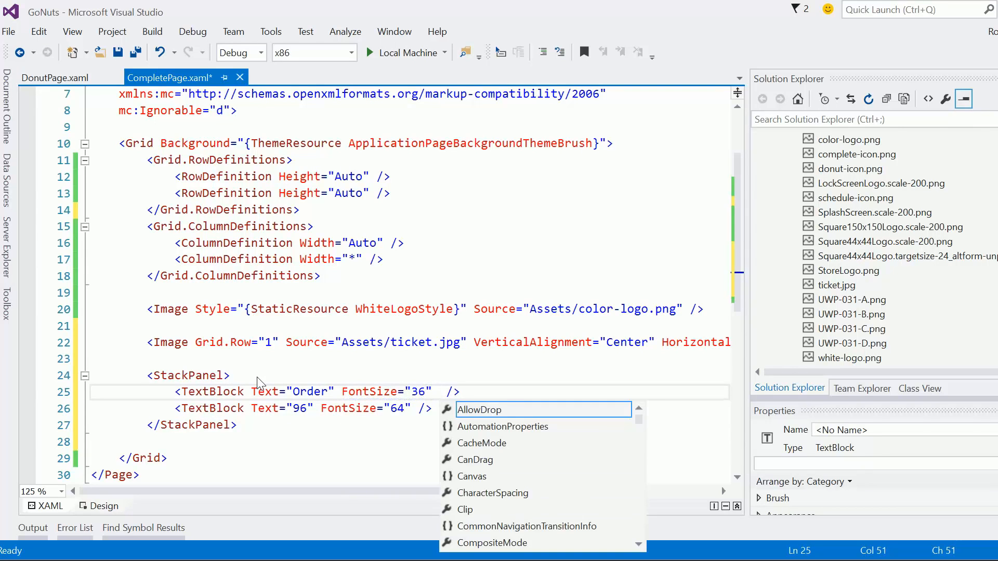
pyautogui.write('HorizontalAlignment="Center"')
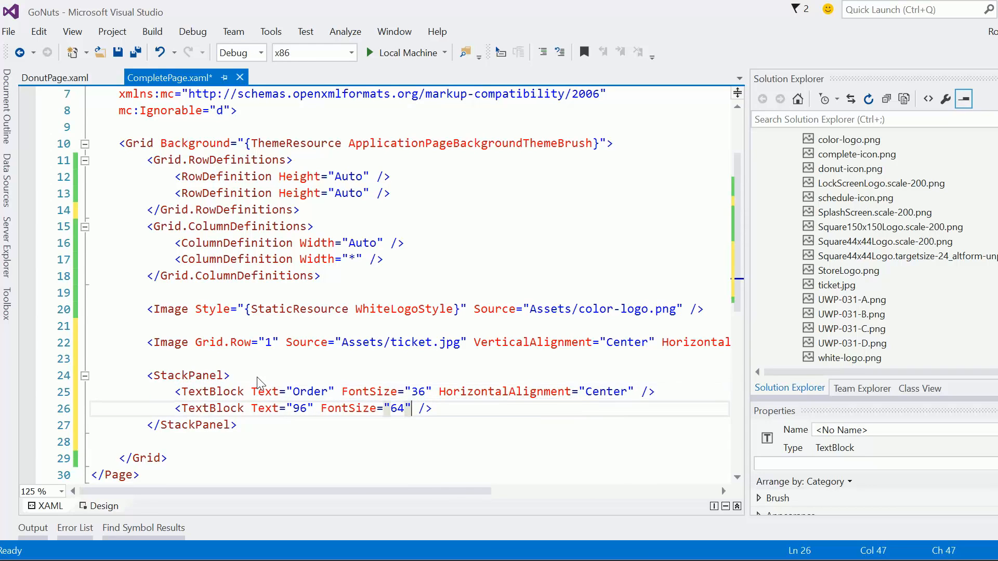
pyautogui.write('V')
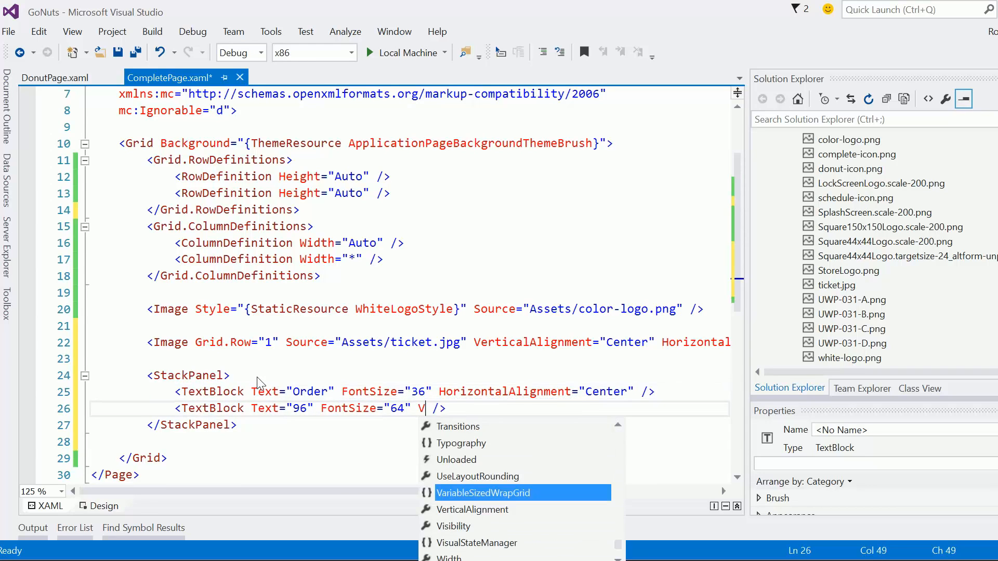
pyautogui.write('VerticalAlignment="')
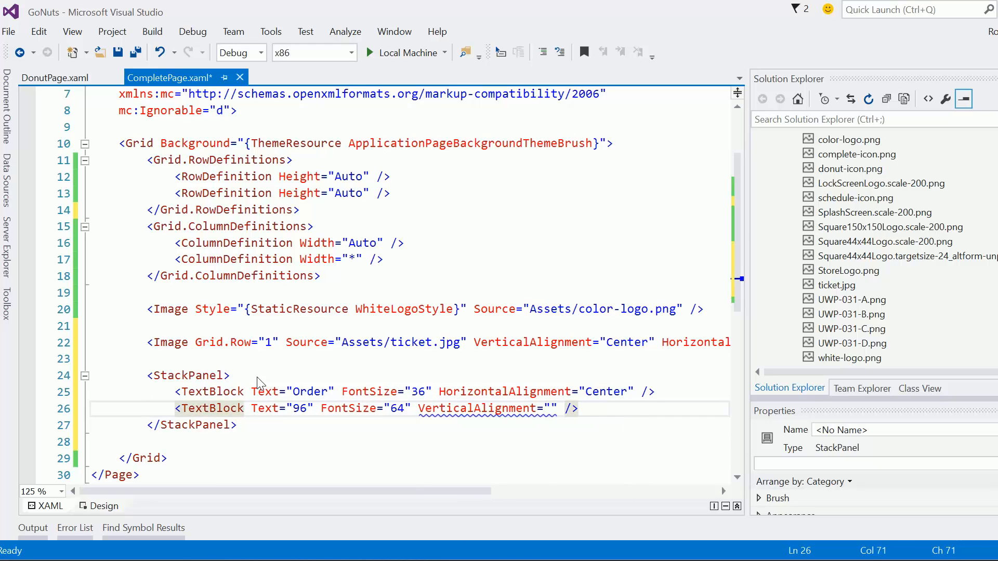
pyautogui.write('Center')
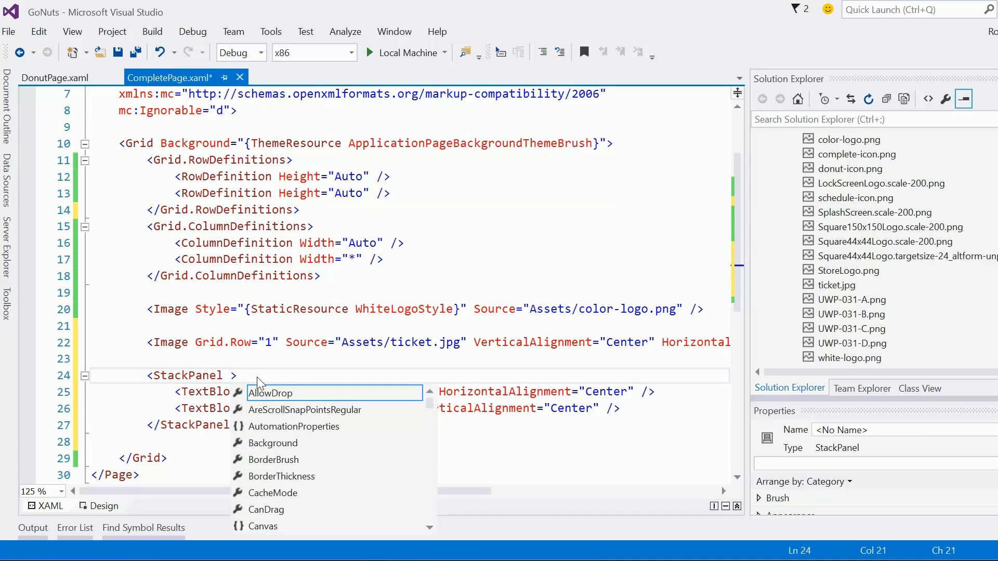
# Step: Put the StackPanel in Grid.Row 1 with VerticalAlignment and HorizontalAlignment Center
pyautogui.write('Grid.Row="1"')
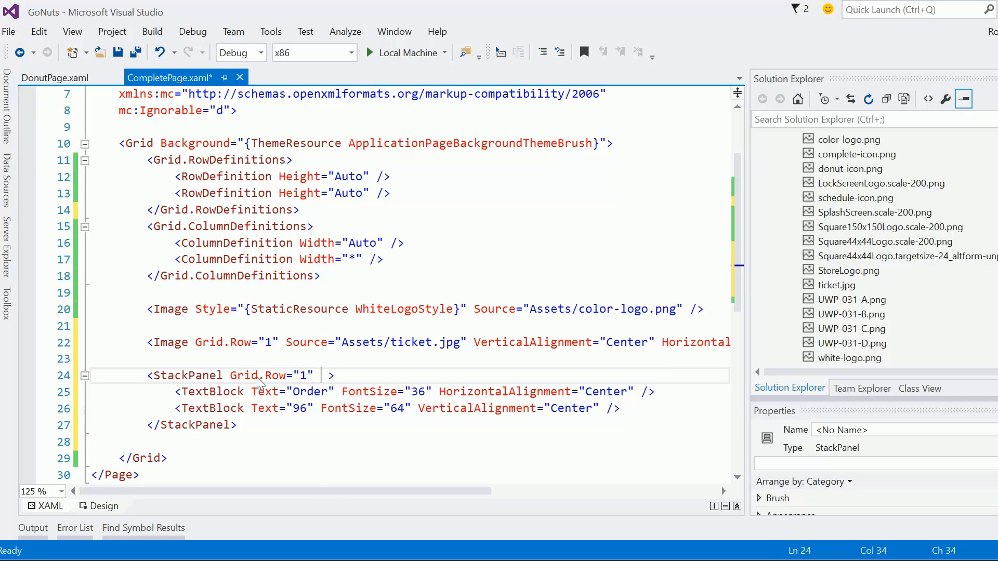
pyautogui.write('VerticalAlignment="Center" Hp')
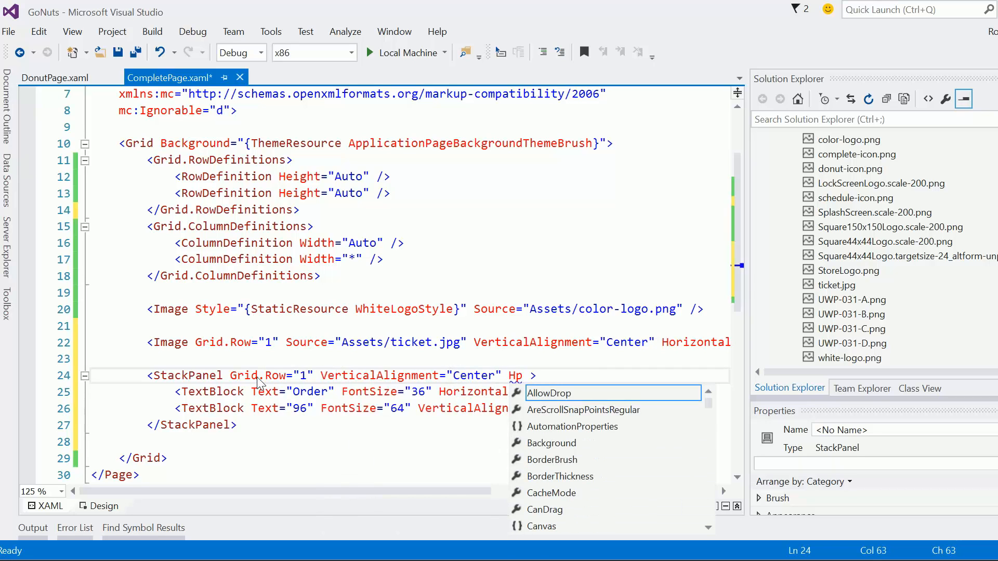
pyautogui.write('HorizontalAlignment="')
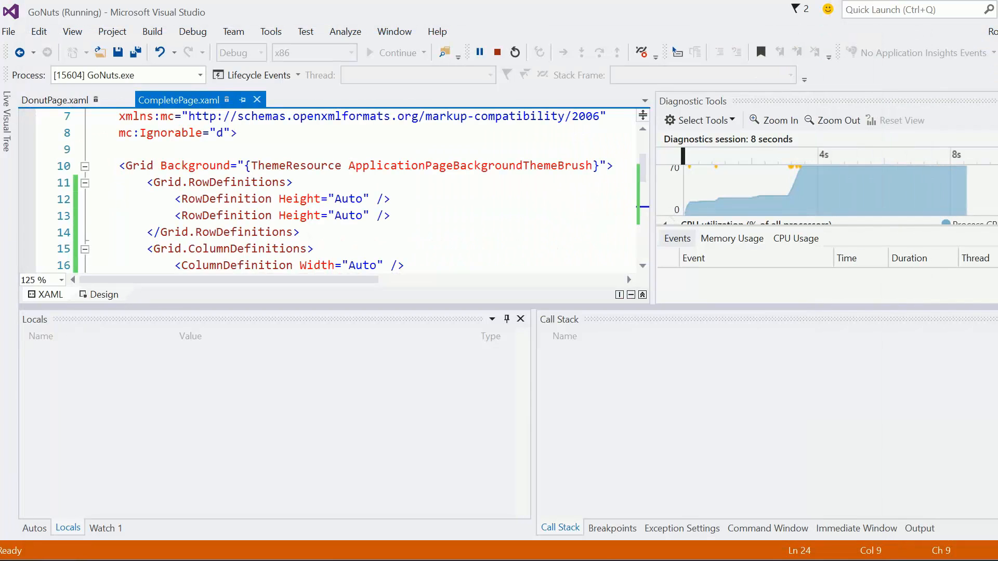
# Step: Stop debugging the running GoNuts app
pyautogui.click(495, 52)
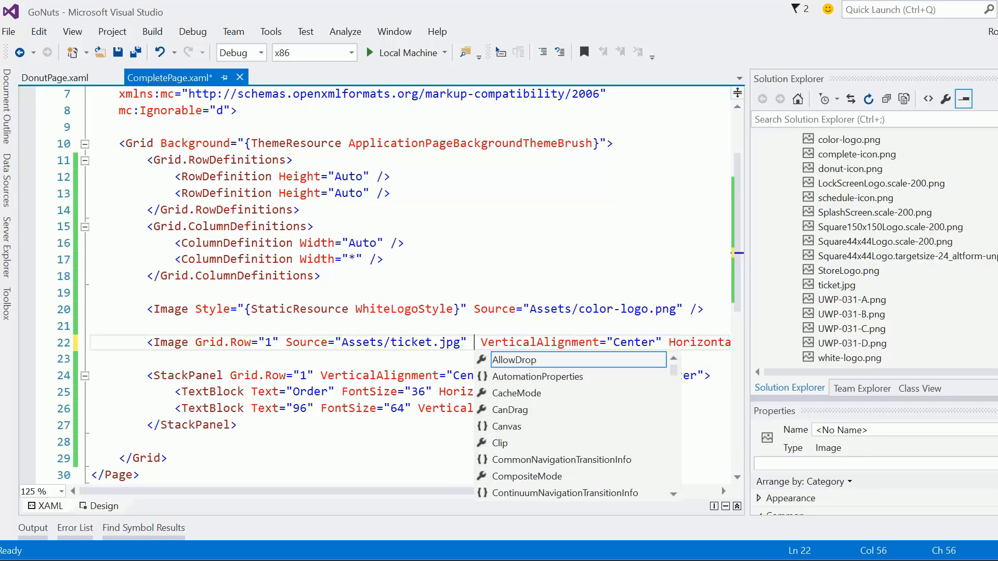
# Step: Set the ticket image Width to 300 and delete the Grid.ColumnDefinitions block
pyautogui.write('Width="300')
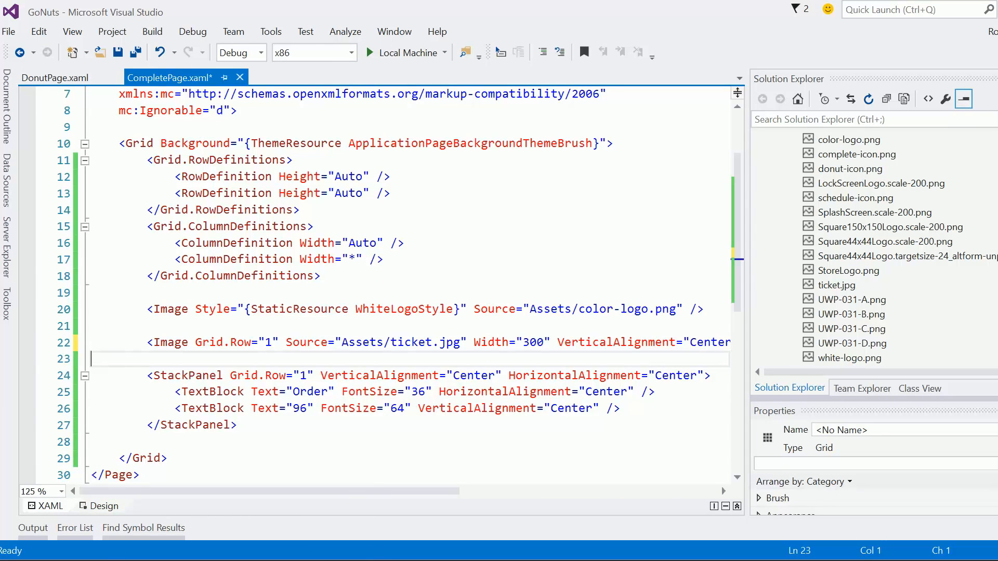
pyautogui.moveTo(476, 408)
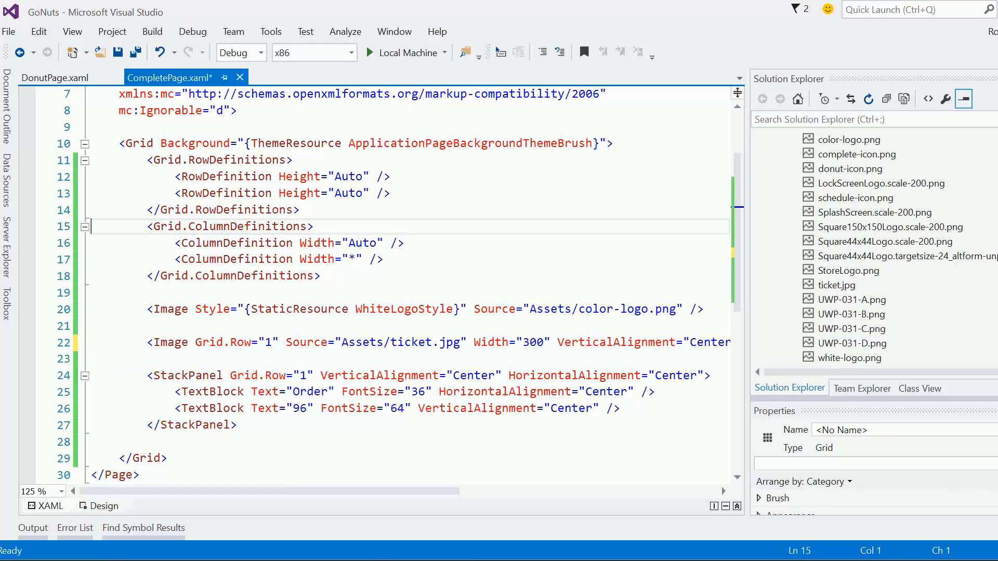
pyautogui.moveTo(147, 226); pyautogui.dragTo(320, 276)
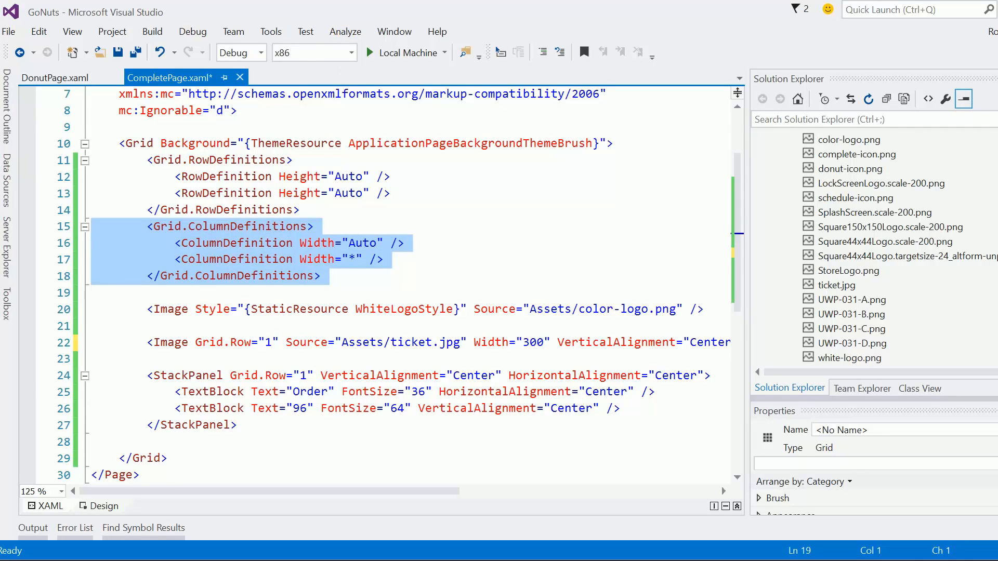
pyautogui.press('Delete')
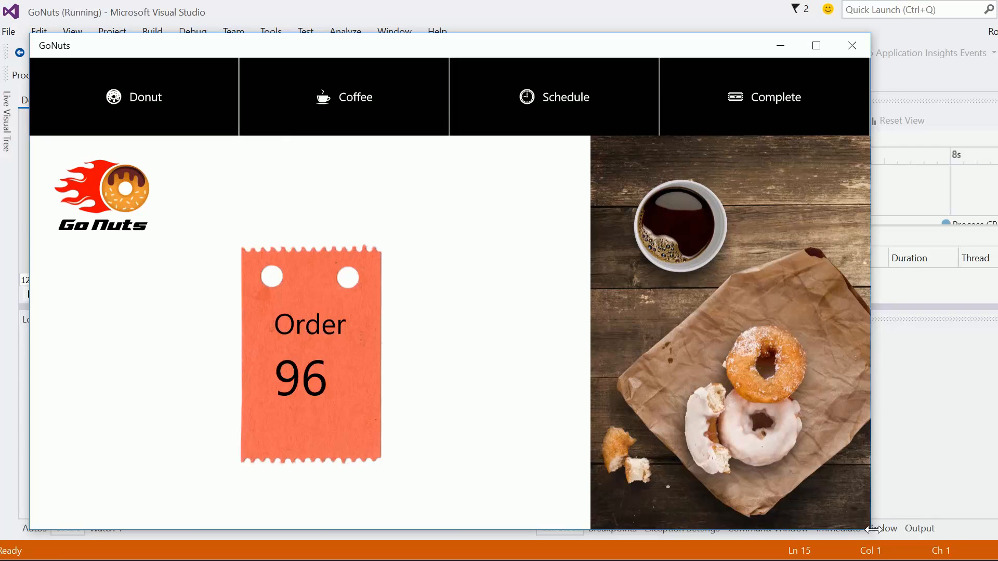
# Step: Resize the GoNuts window narrower and wider to check the Complete page layout
pyautogui.moveTo(870, 521); pyautogui.dragTo(633, 511)
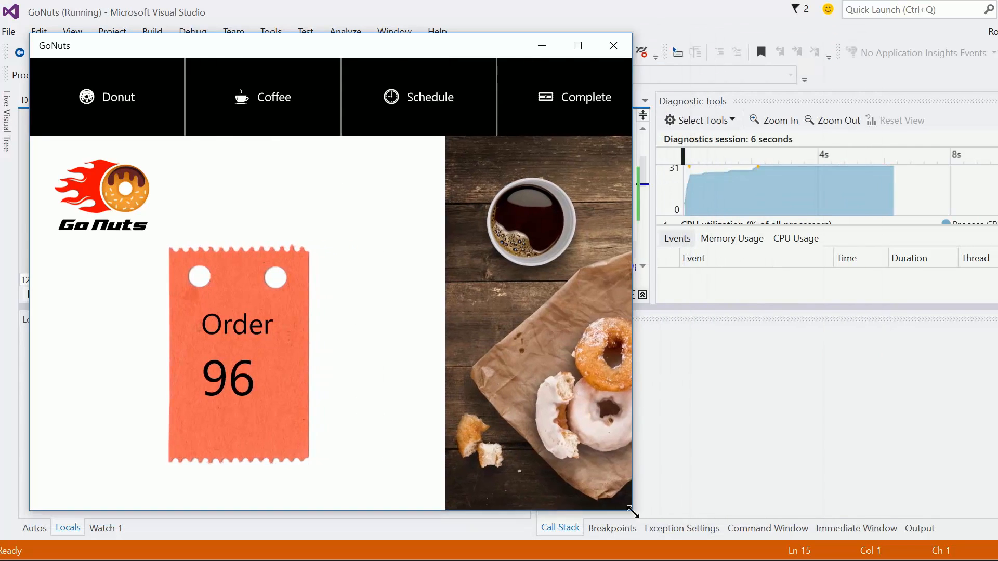
pyautogui.moveTo(633, 511); pyautogui.dragTo(745, 495)
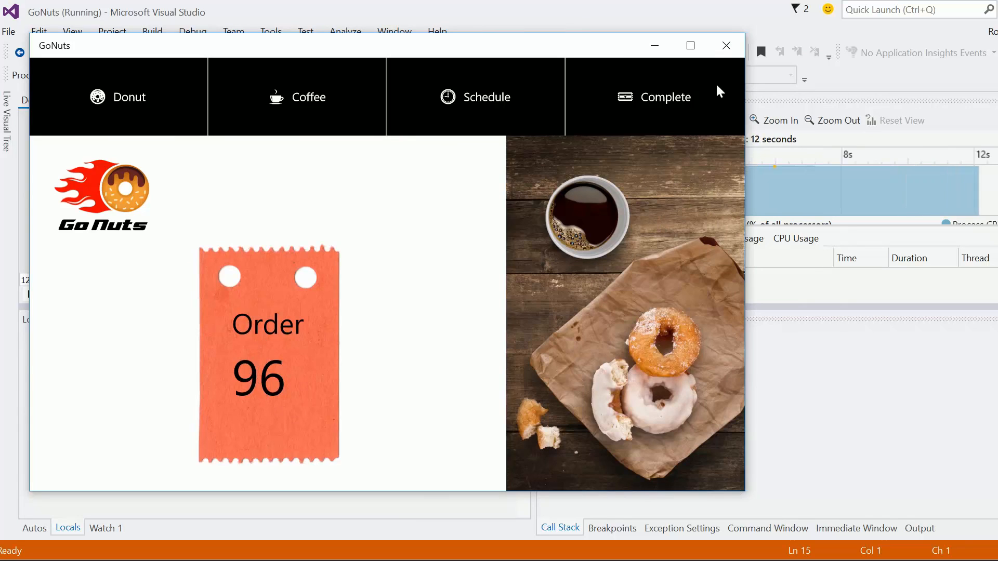
pyautogui.moveTo(385, 165)
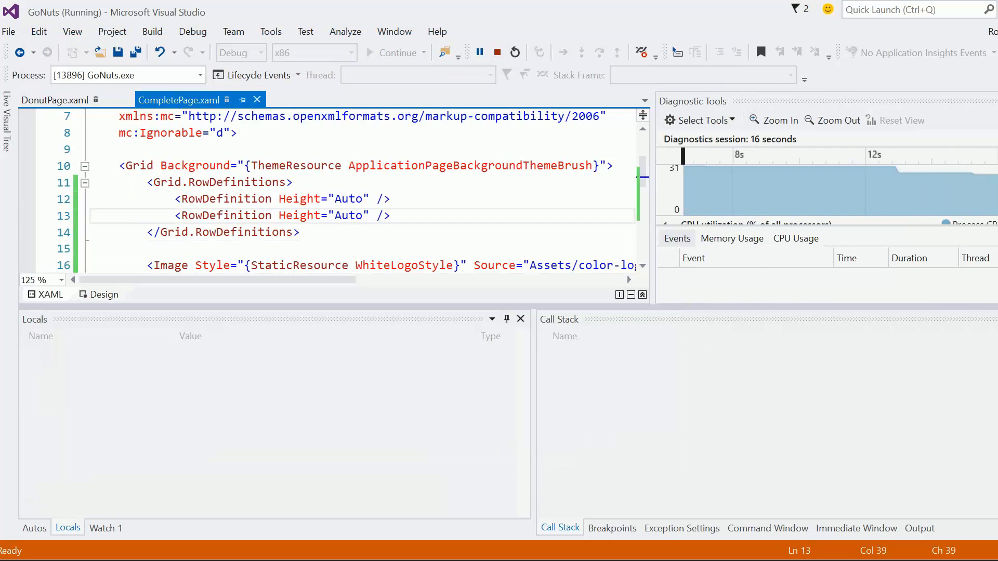
# Step: Stop debugging the GoNuts app and collapse the Assets folder in Solution Explorer
pyautogui.click(495, 52)
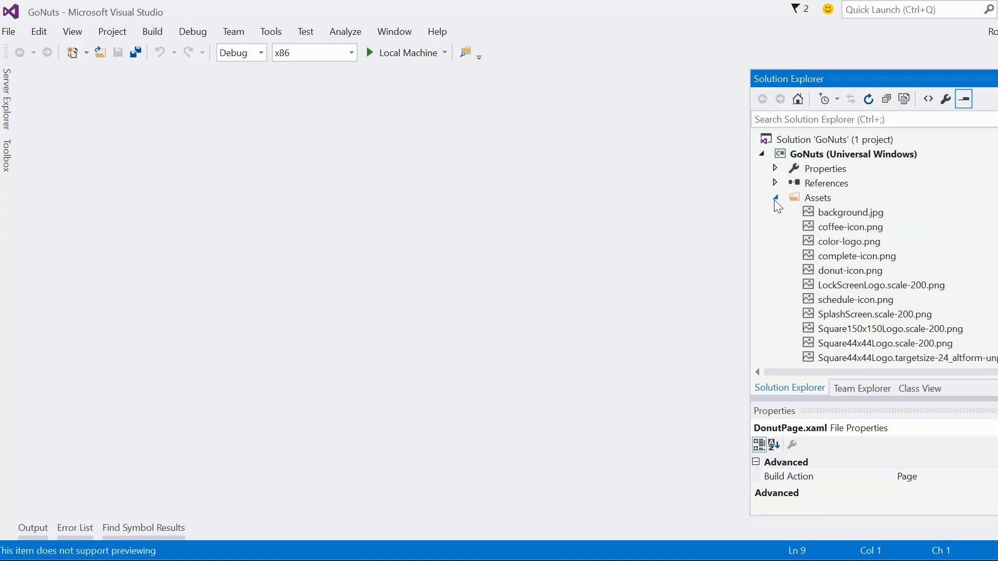
pyautogui.click(775, 198)
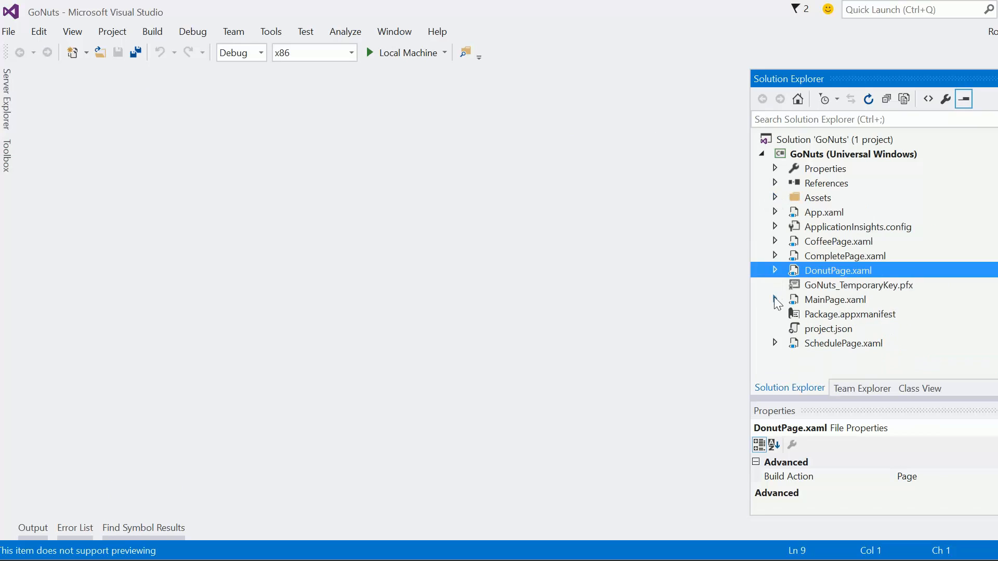
pyautogui.moveTo(532, 288)
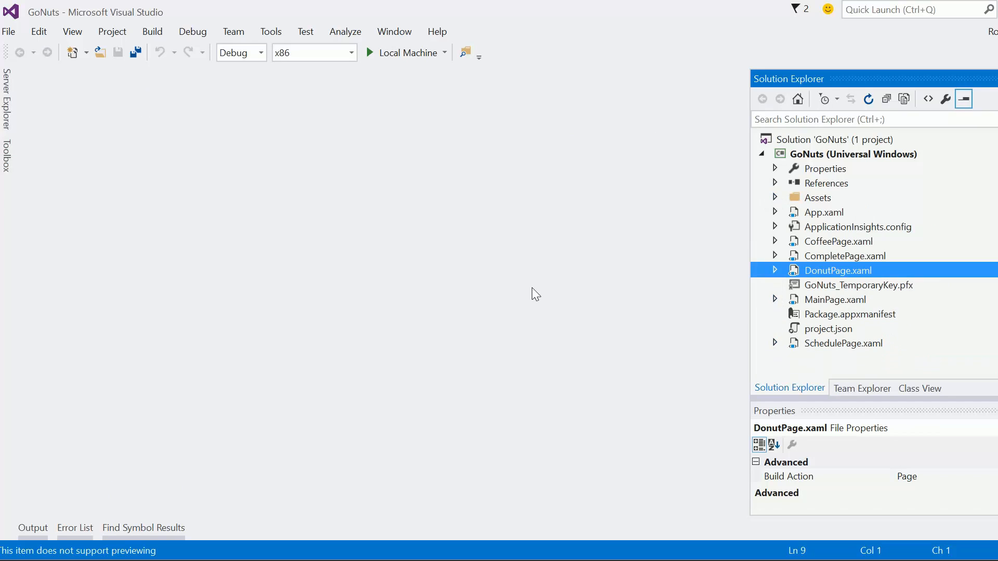
pyautogui.moveTo(532, 294)
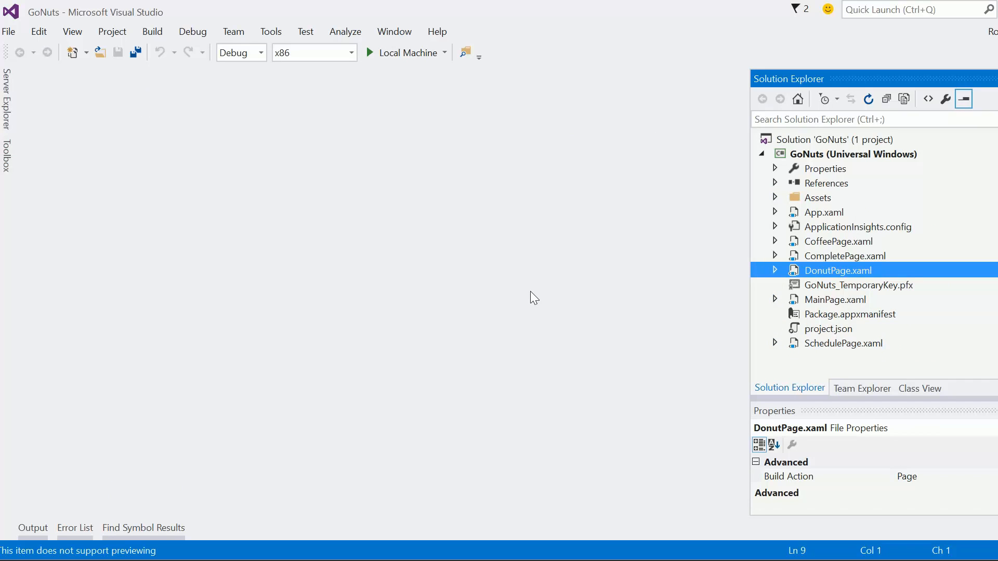